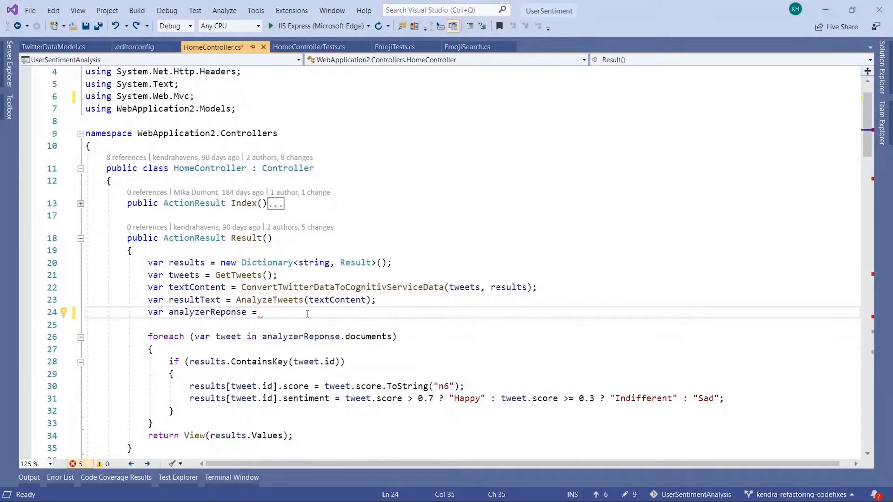
text(JsonConvert)
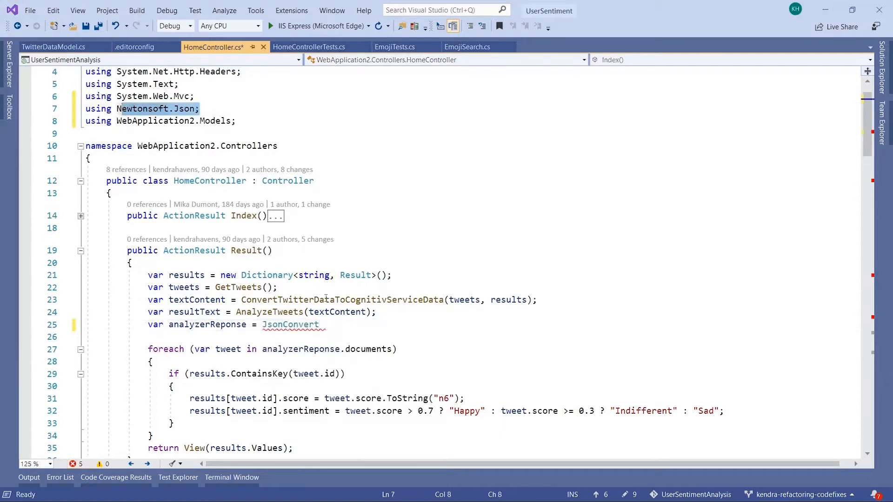
text(.)
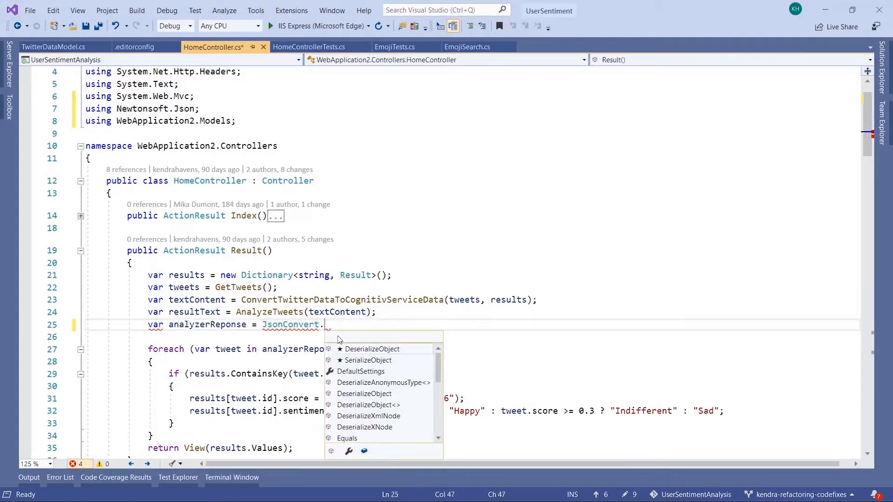